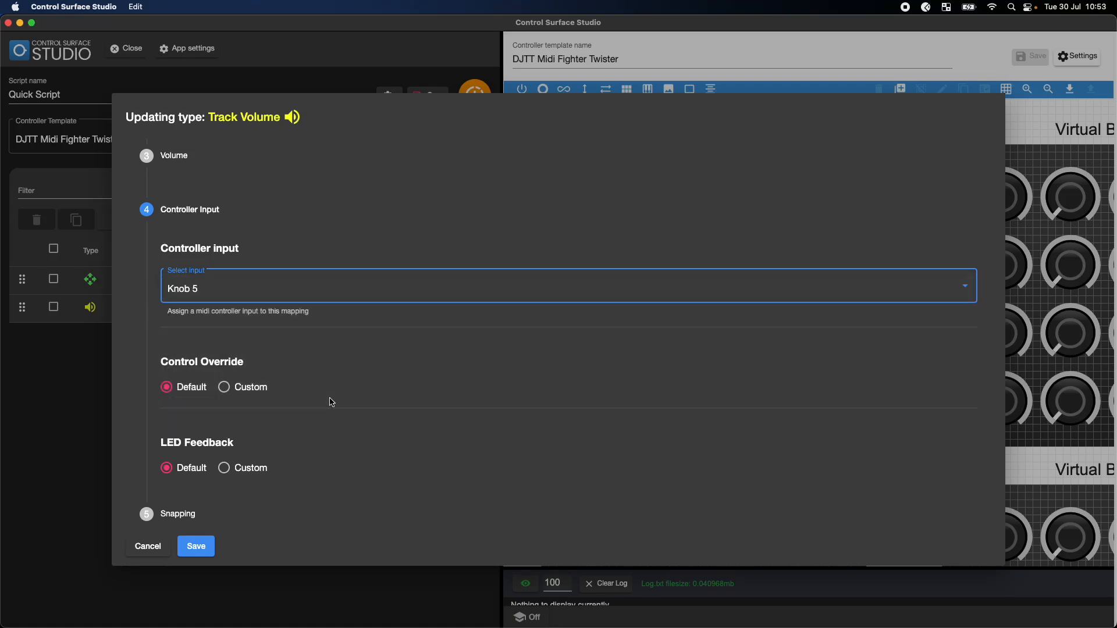
# Save the Track Volume mapping on Knob 5 and return to the Quick Script mappings
pyautogui.click(196, 546)
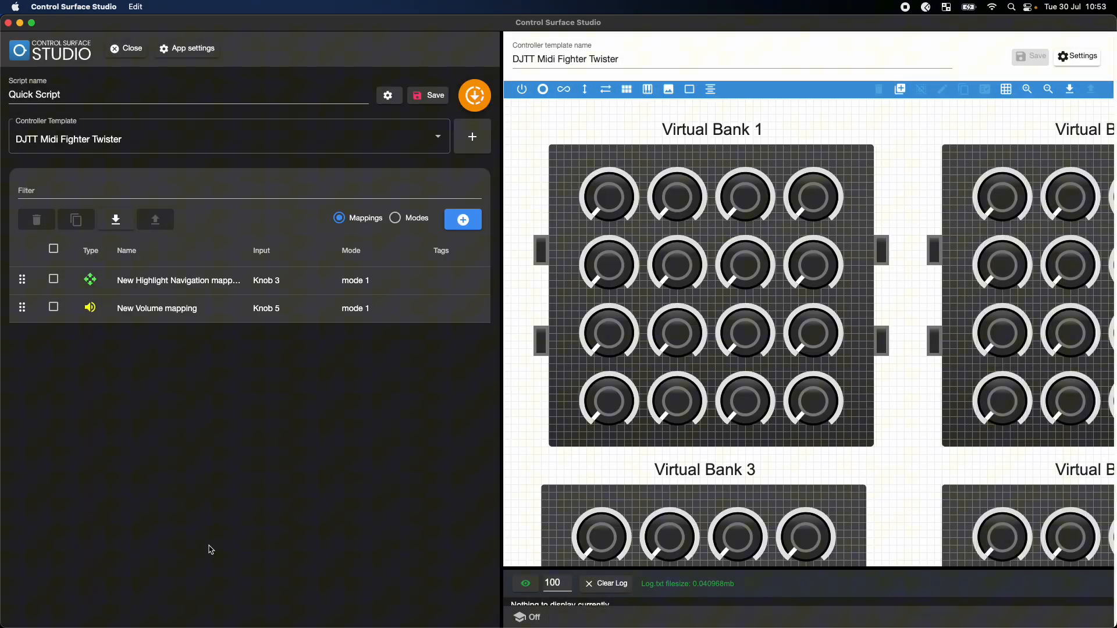
pyautogui.moveTo(472, 136)
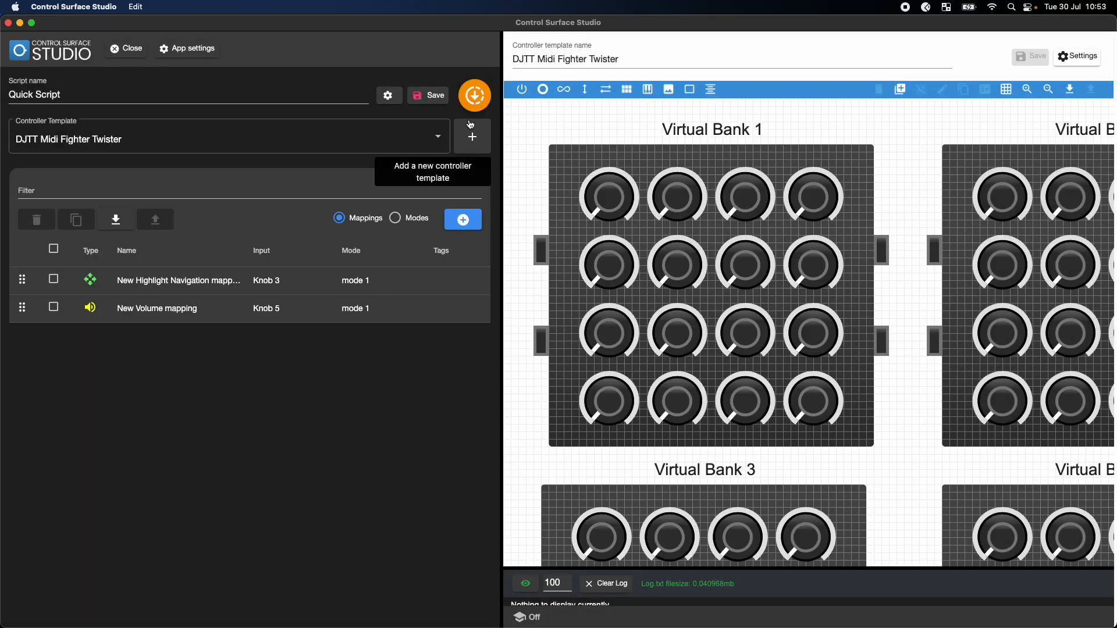
pyautogui.click(473, 95)
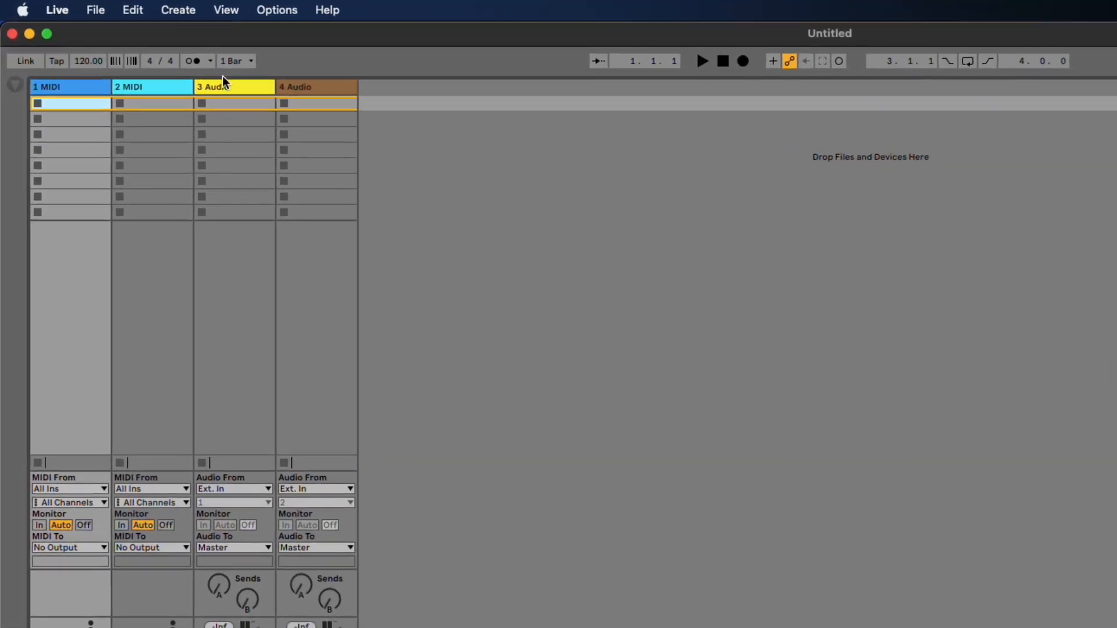
# Launch the Live 12 beta with options.txt in place, opening a fresh untitled set
pyautogui.click(95, 10)
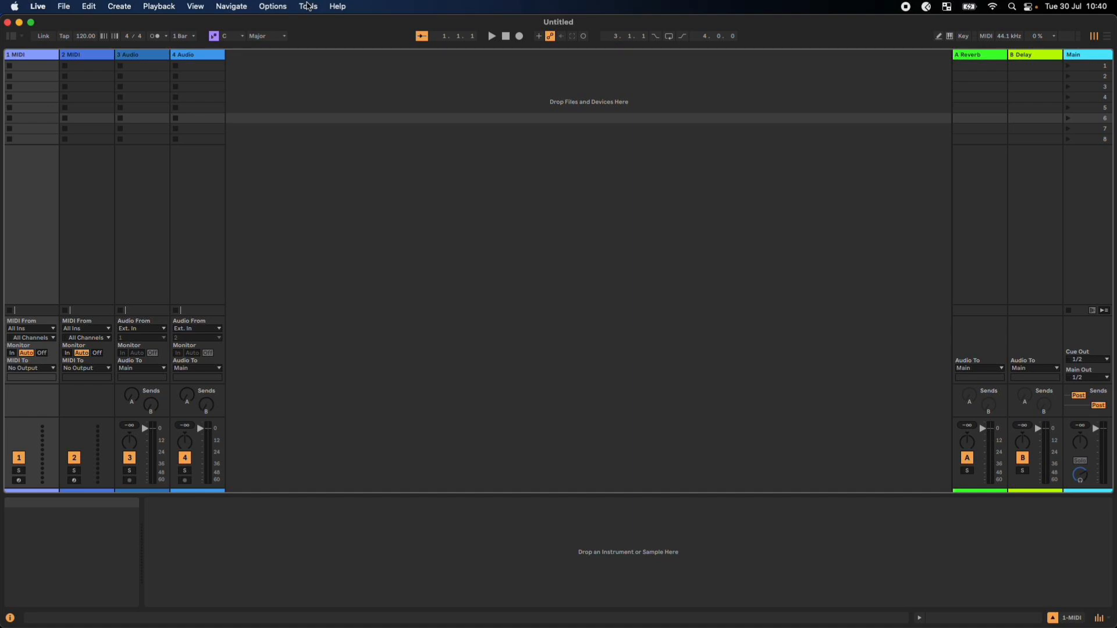
# Open the Tools menu to reach Reload MIDI Remote Scripts
pyautogui.click(308, 6)
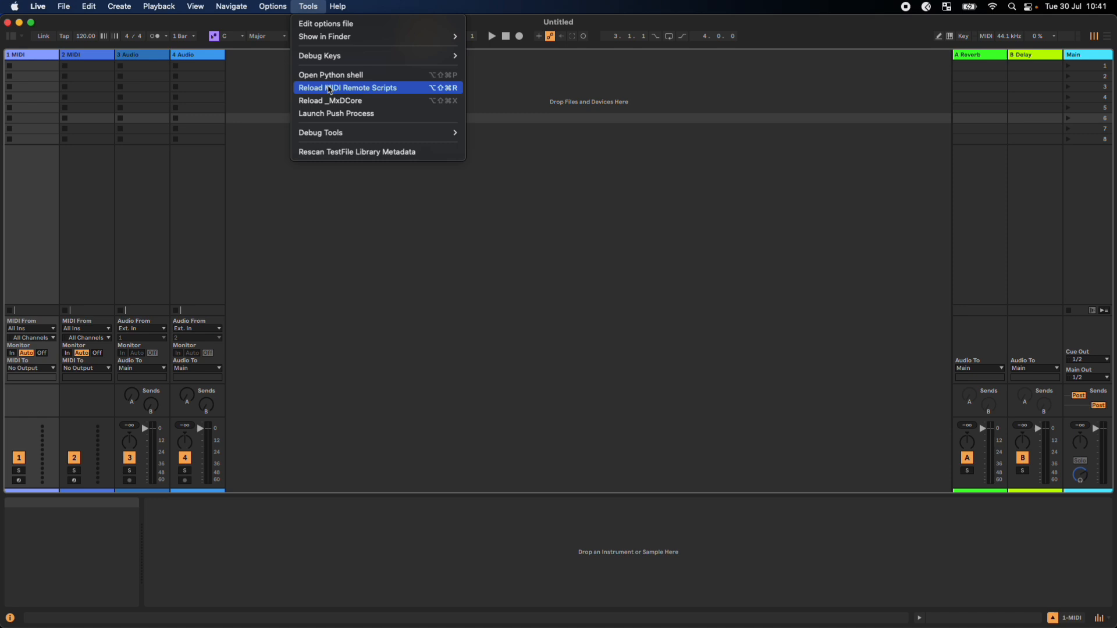
pyautogui.moveTo(325, 91)
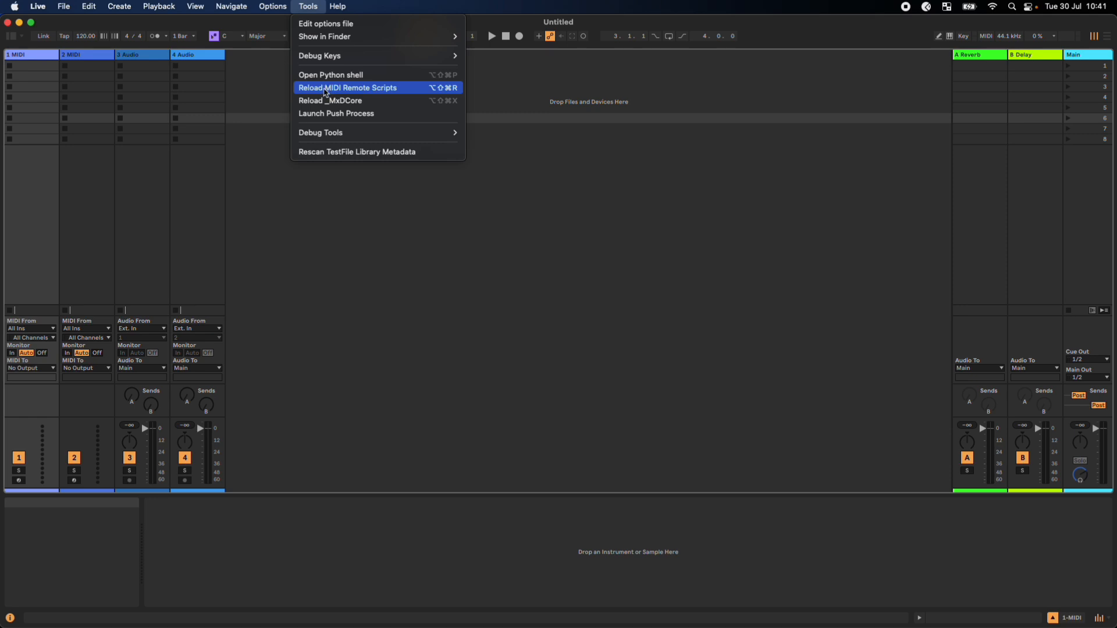
pyautogui.moveTo(435, 91)
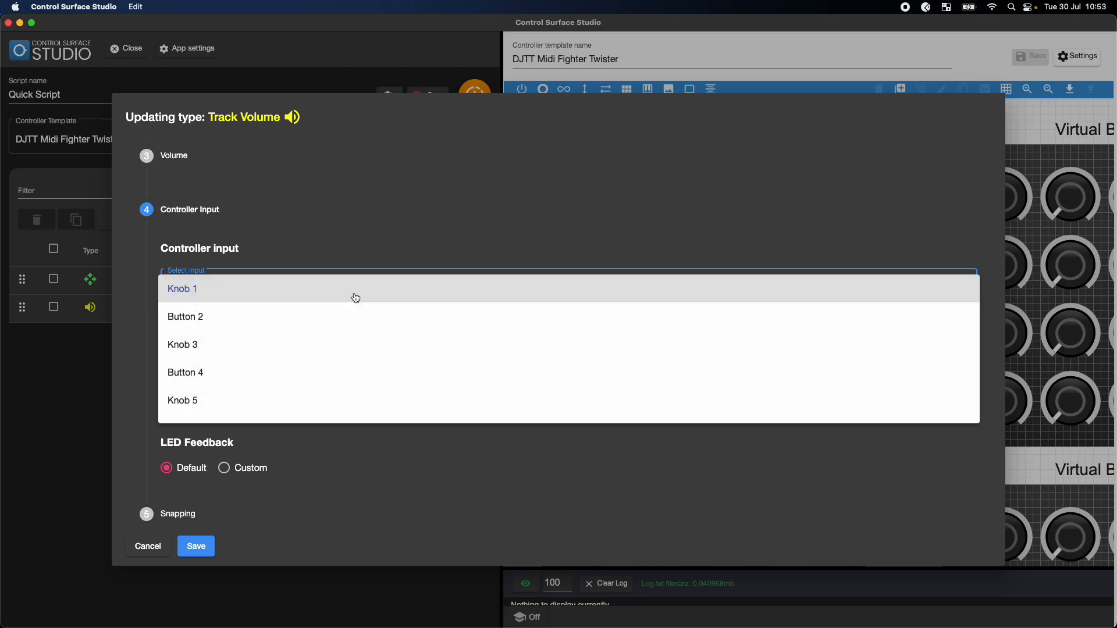
# Assign Knob 5 to the Track Volume mapping, save, and install the updated script
pyautogui.click(182, 400)
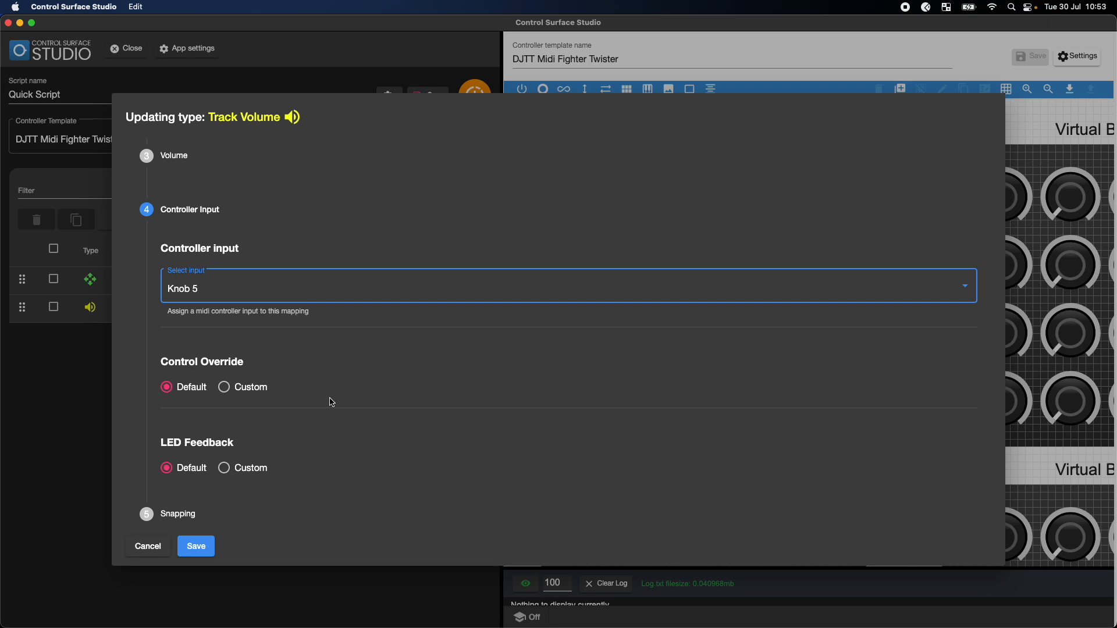
pyautogui.click(196, 546)
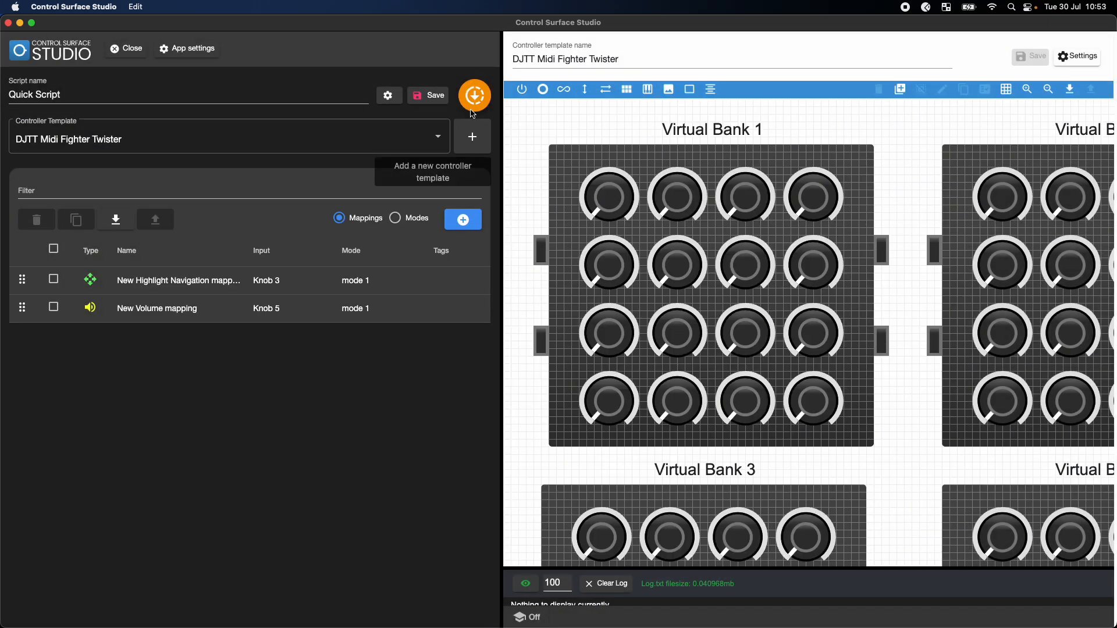
pyautogui.click(473, 94)
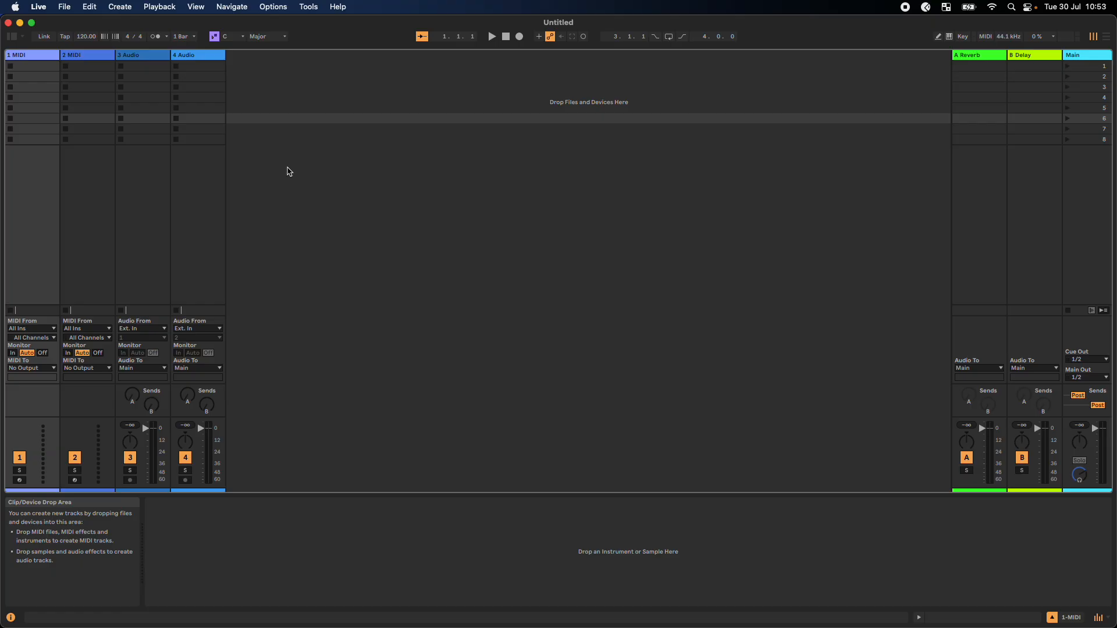
# Focus the Live window and open the Tools menu showing Reload MIDI Remote Scripts
pyautogui.click(308, 6)
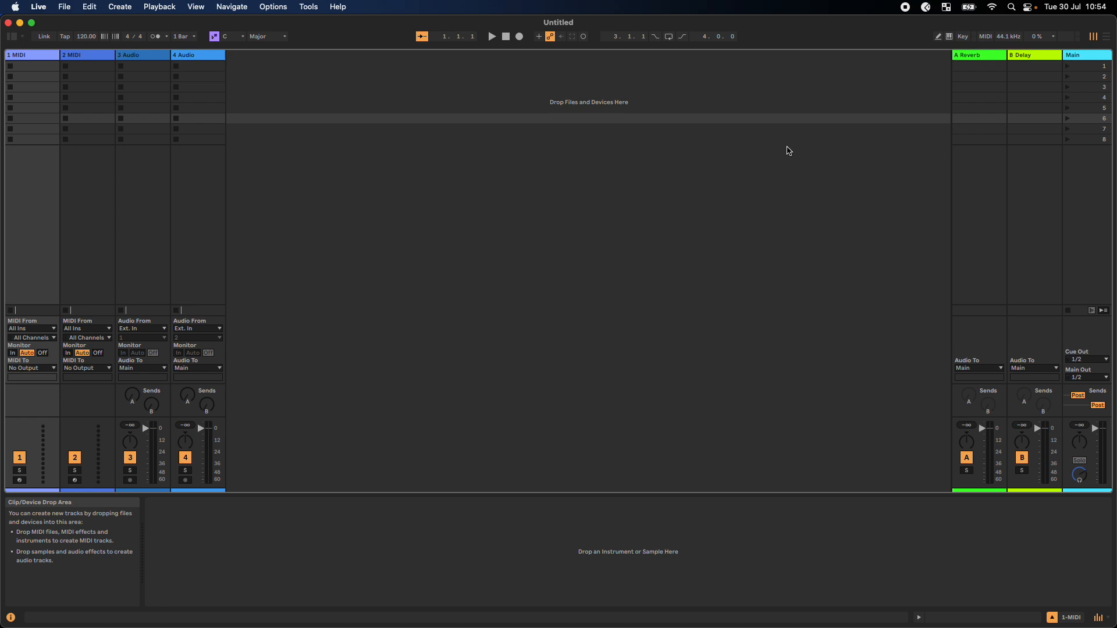
pyautogui.click(309, 6)
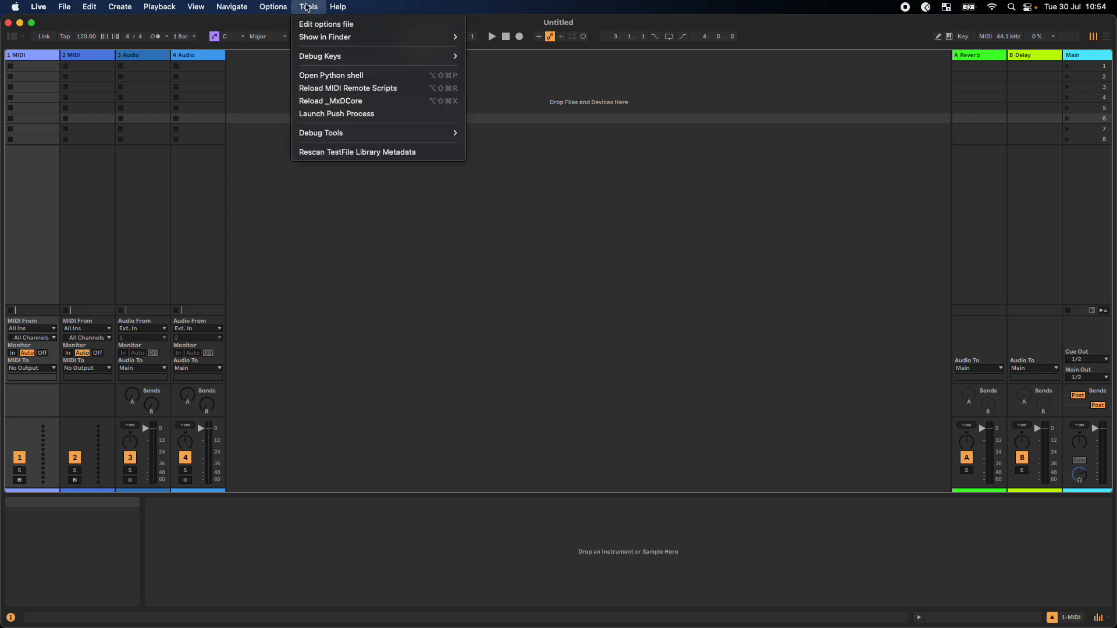
pyautogui.moveTo(348, 88)
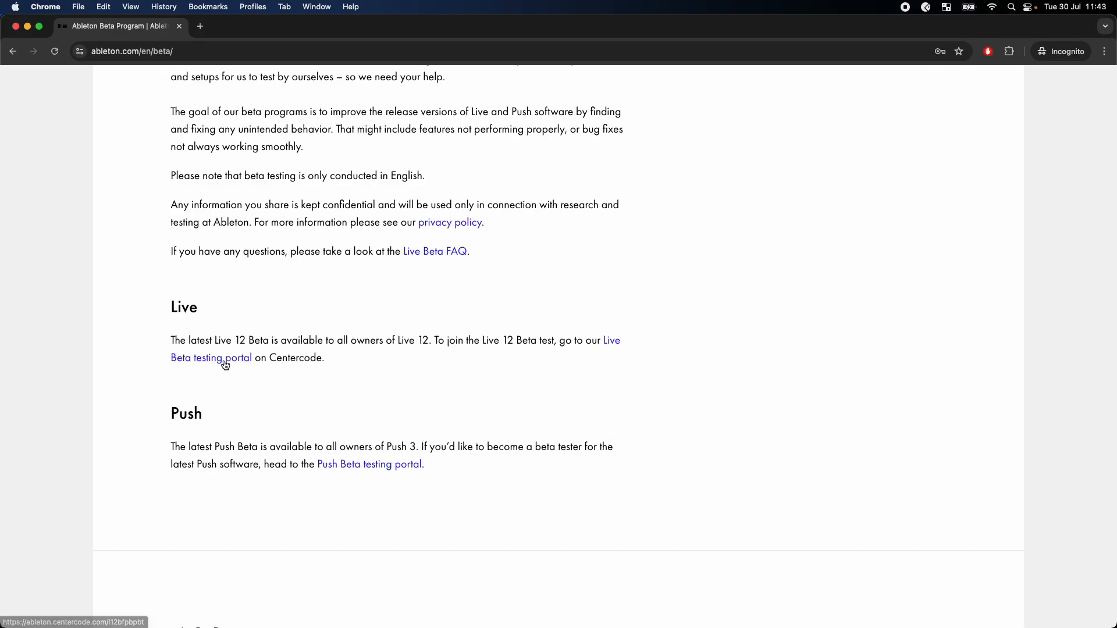
# Follow the Live Beta testing portal link and create a Centercode account
pyautogui.click(211, 358)
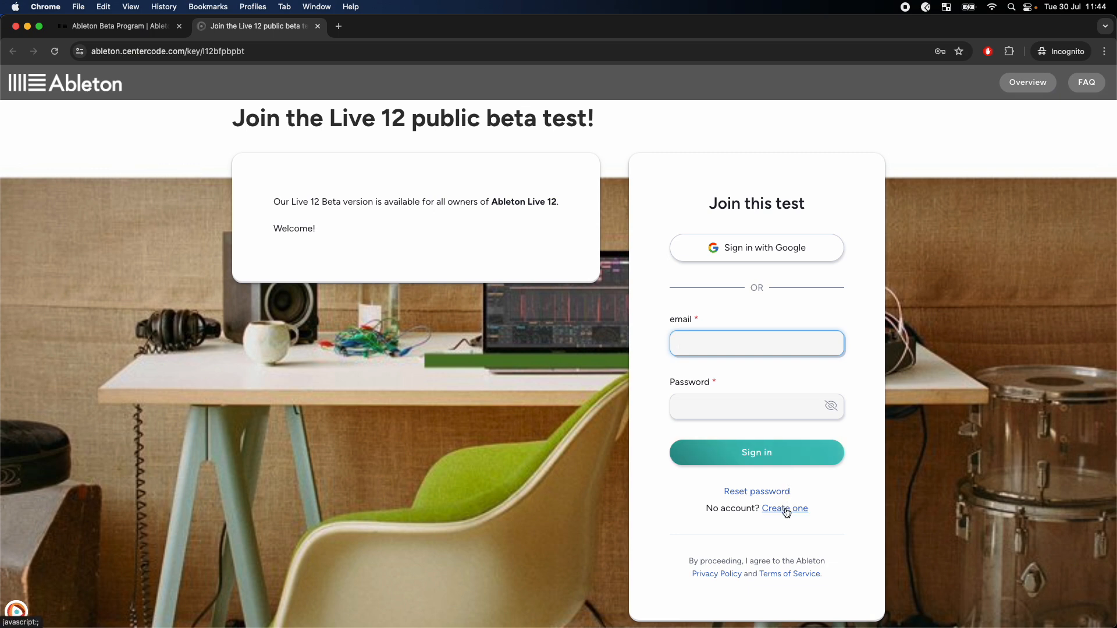
pyautogui.click(784, 509)
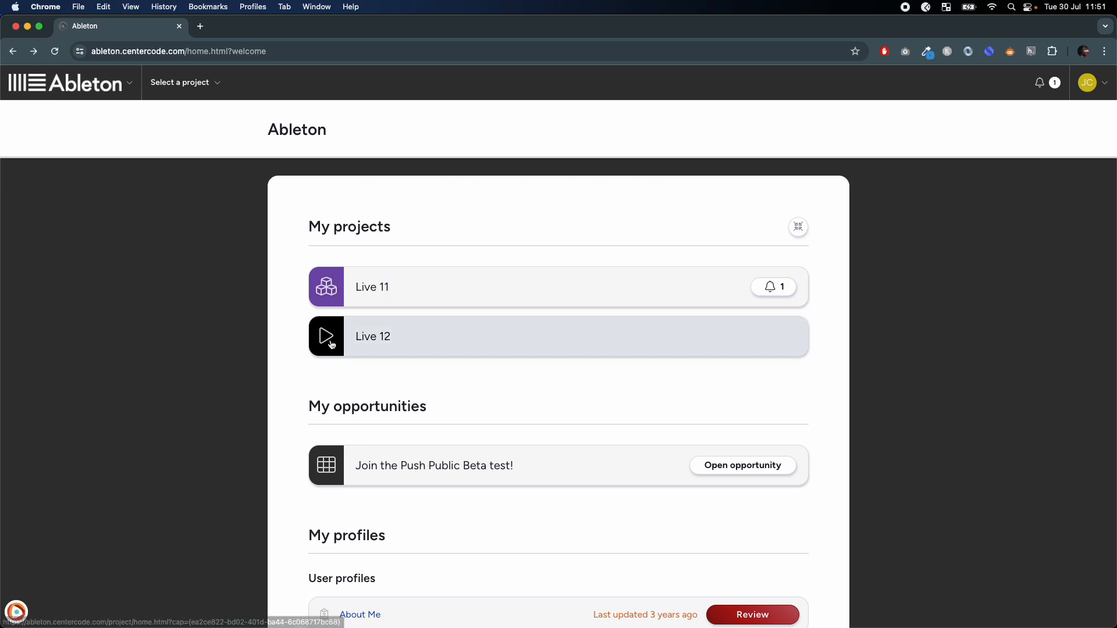
# Open the Live 12 project's Beta Releases and view the Live 12.1b6 release page
pyautogui.click(373, 337)
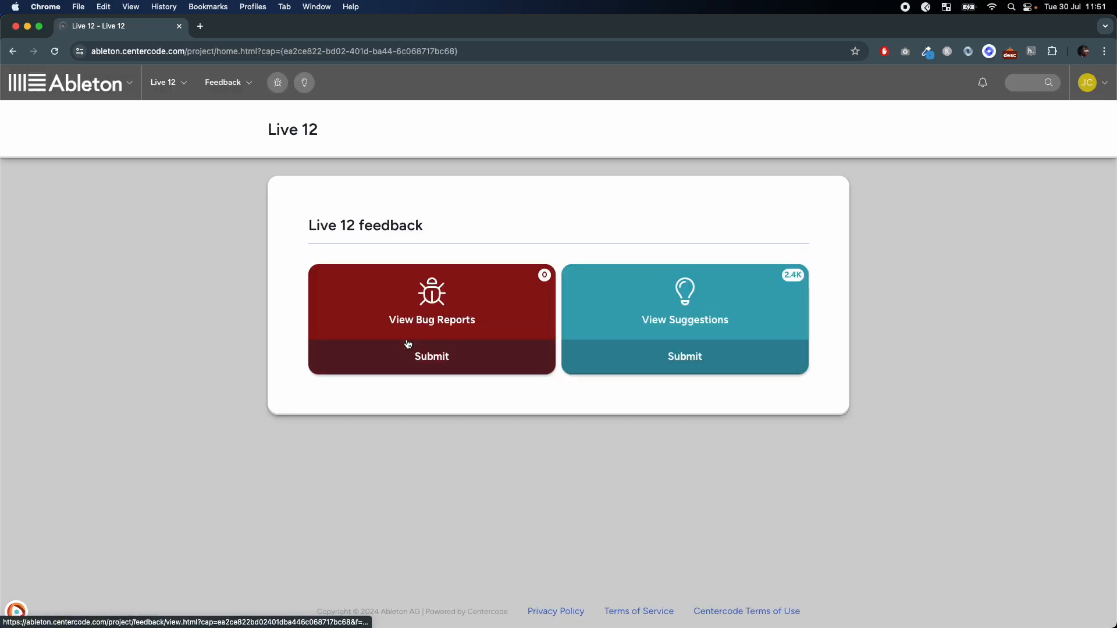
pyautogui.click(166, 82)
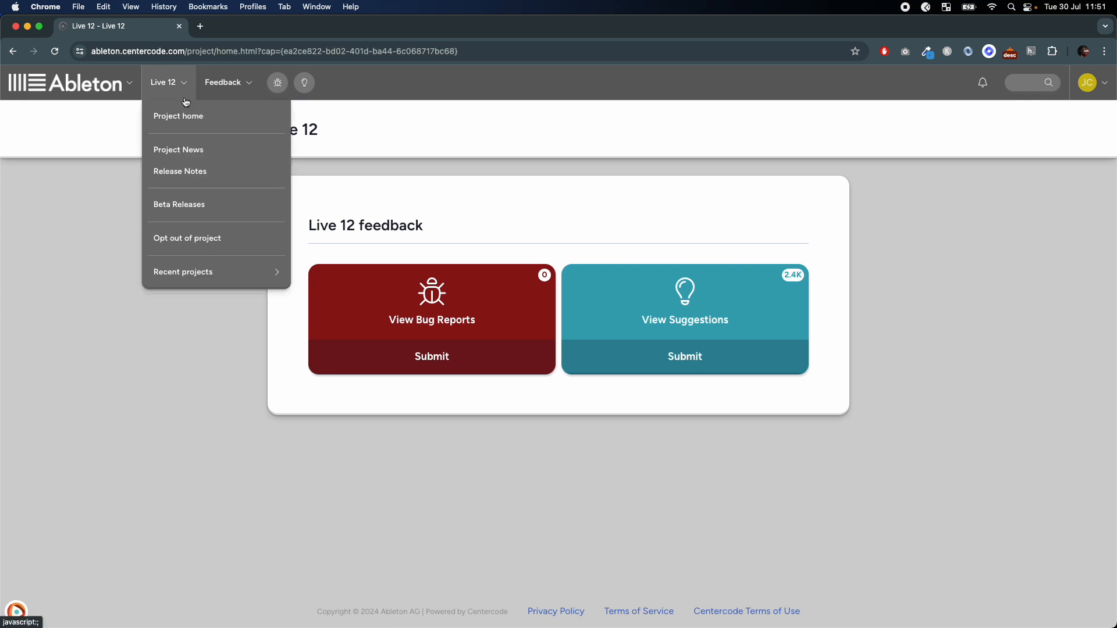
pyautogui.click(179, 204)
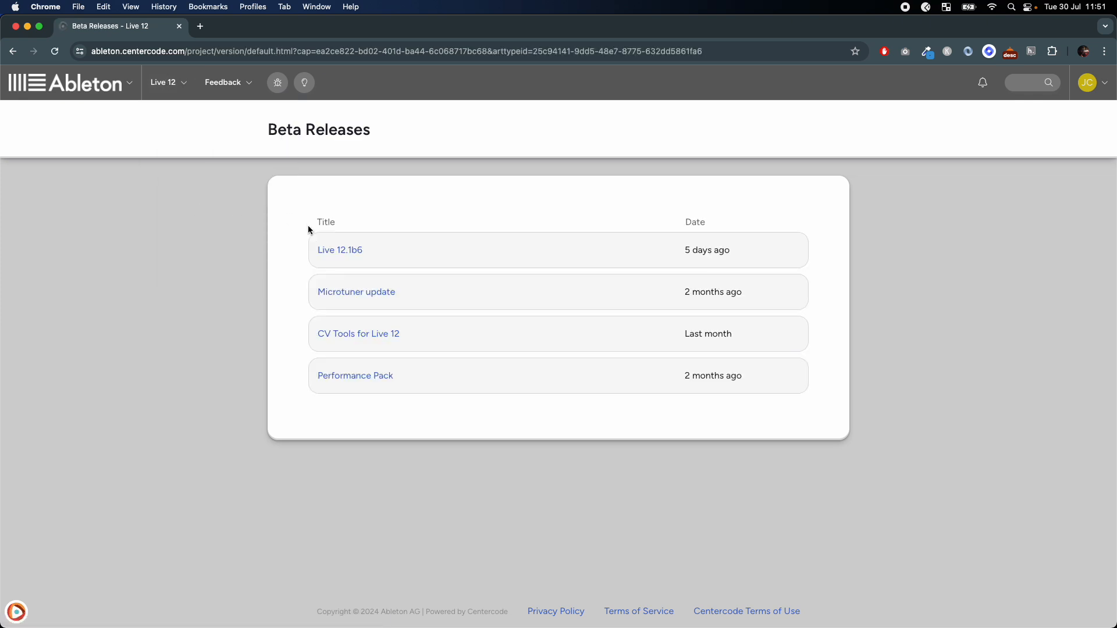
pyautogui.click(340, 250)
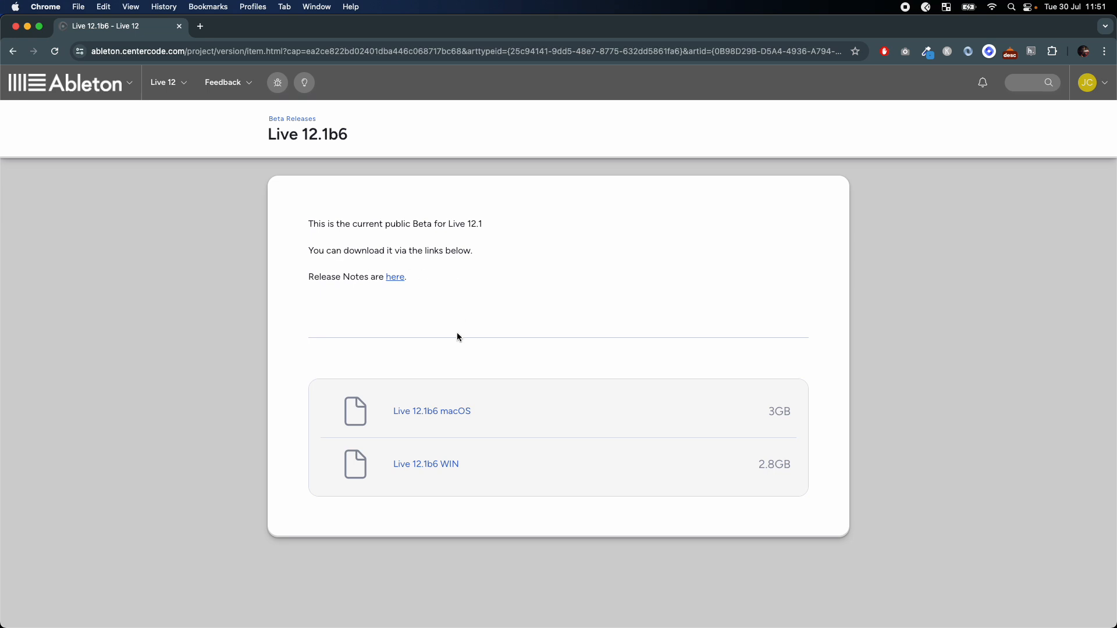
pyautogui.click(431, 411)
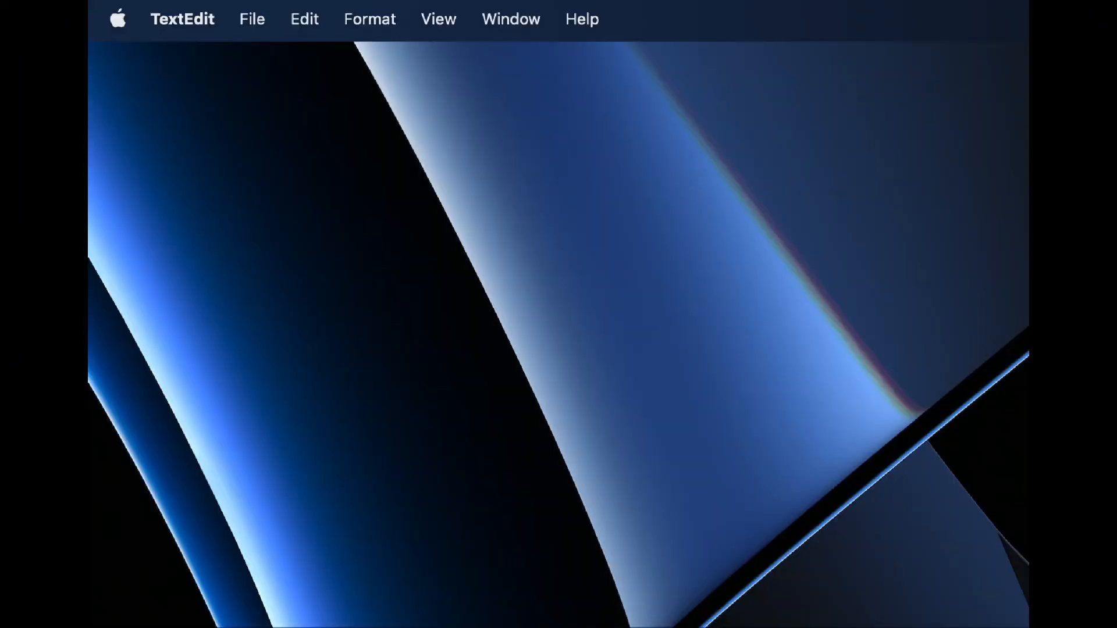
# Create a new TextEdit document and save it to the Desktop as options.txt
pyautogui.click(251, 18)
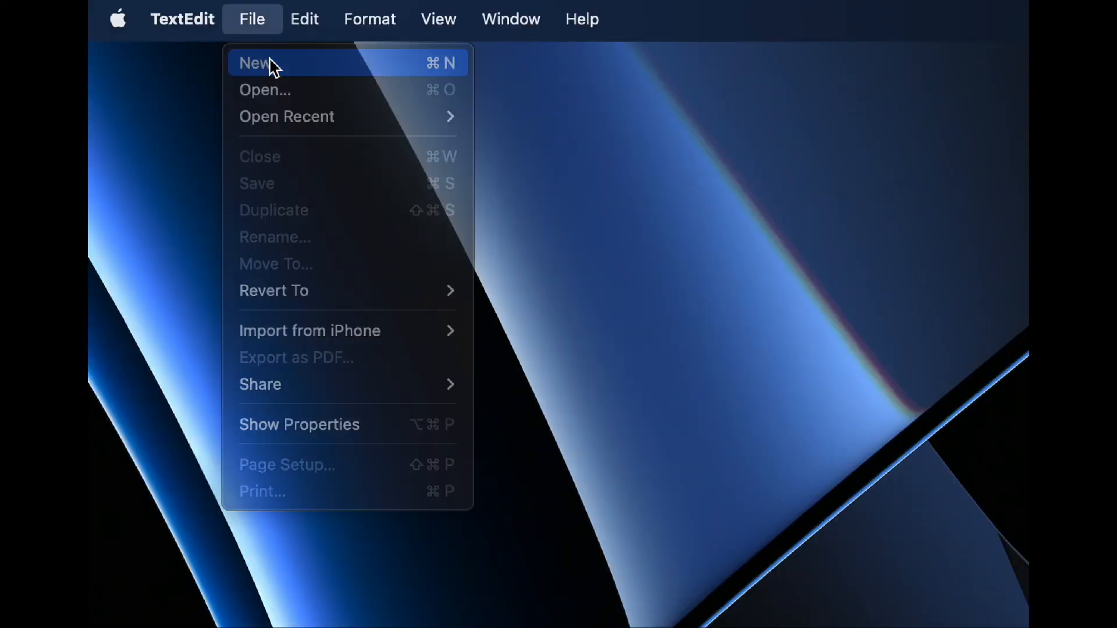
pyautogui.click(253, 63)
pyautogui.write('options.txt')
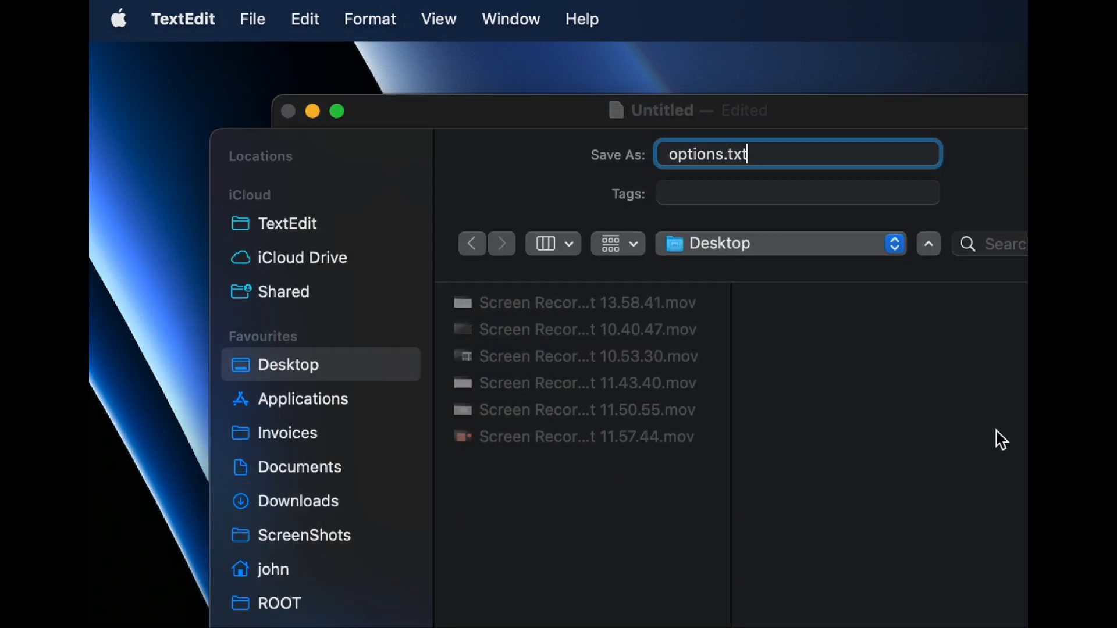
pyautogui.press('Return')
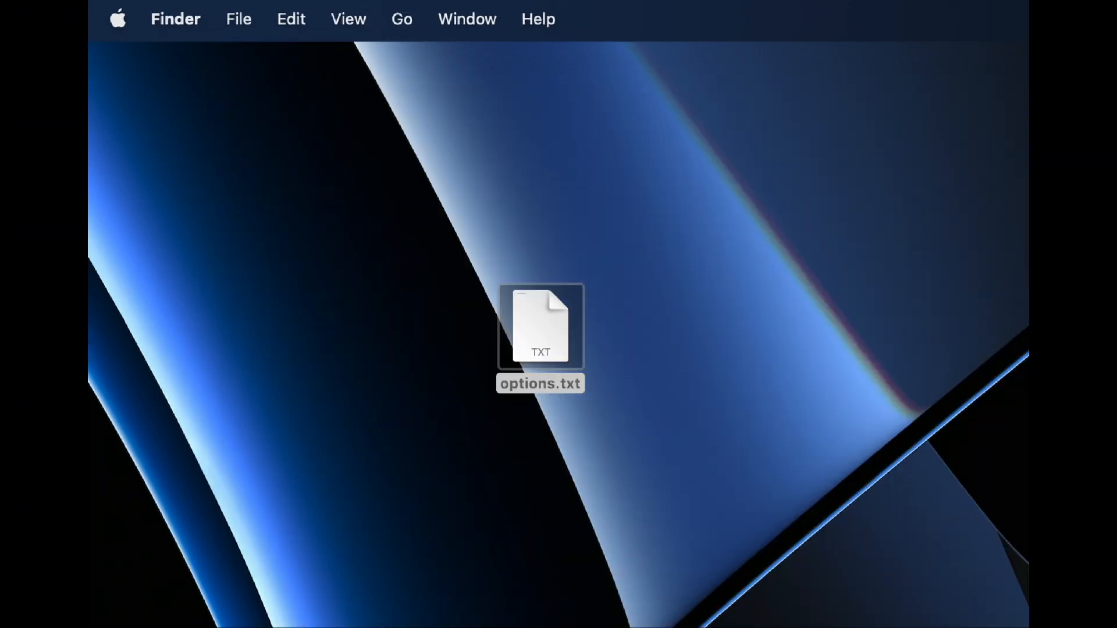
# Select options.txt and open the Ableton folder in ~/Library/Preferences
pyautogui.click(401, 19)
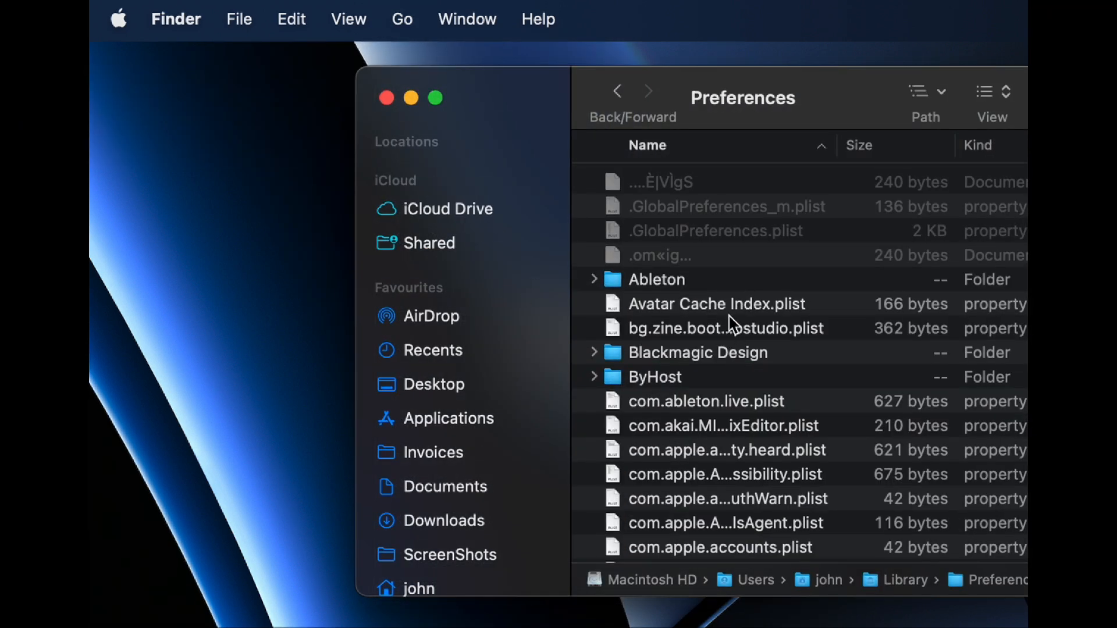
pyautogui.doubleClick(656, 279)
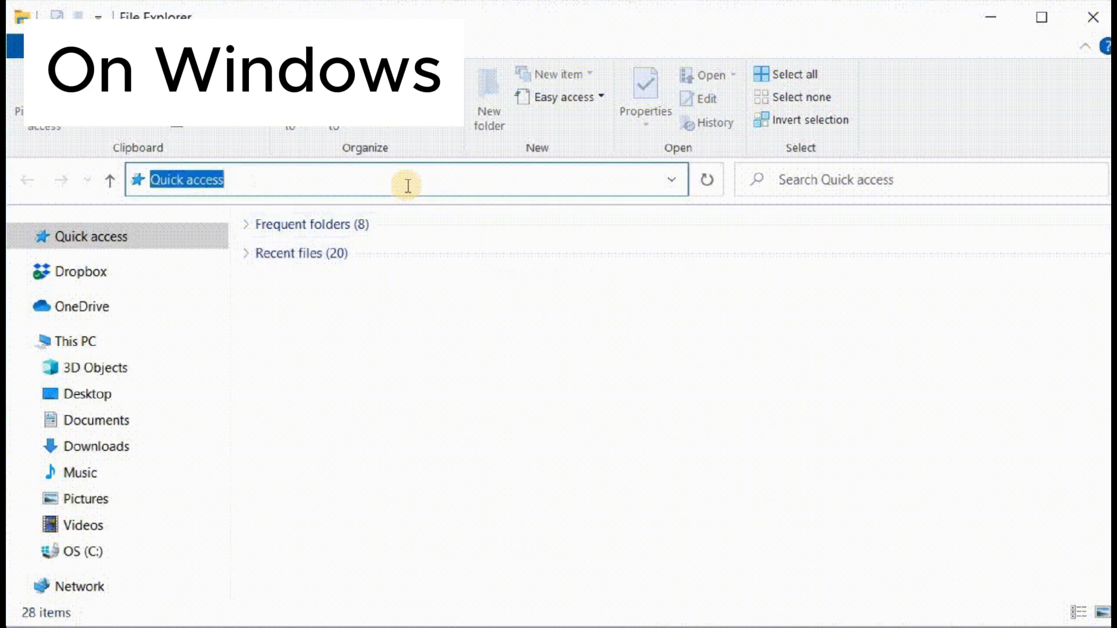
# Navigate via %appdata% to Roaming\Ableton and open the Live 11.2.6 folder
pyautogui.write('%appdata%')
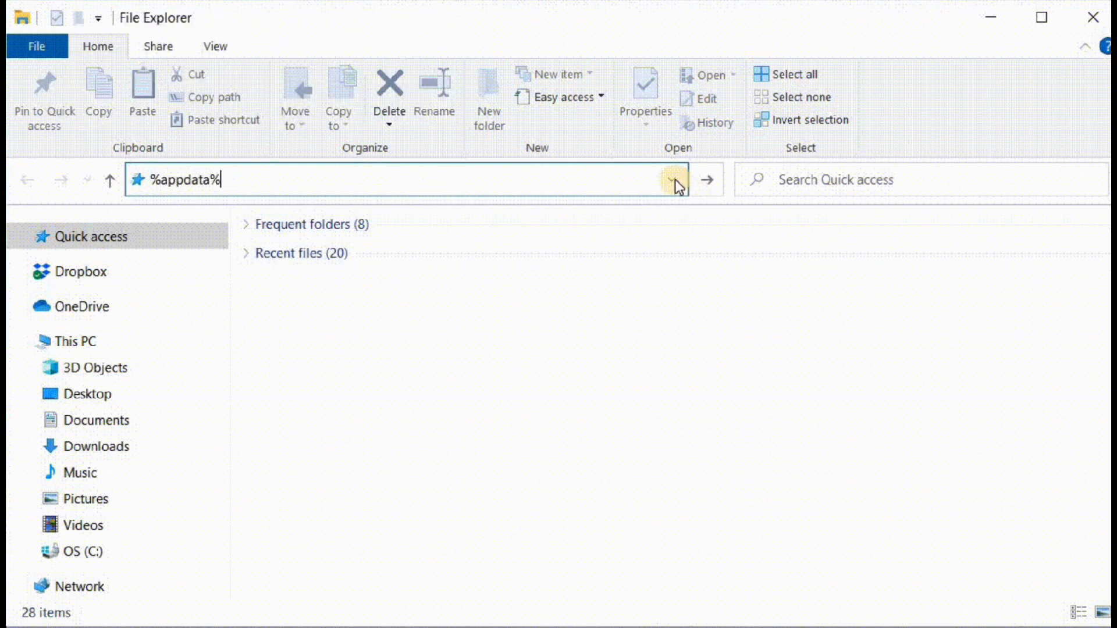
pyautogui.click(672, 179)
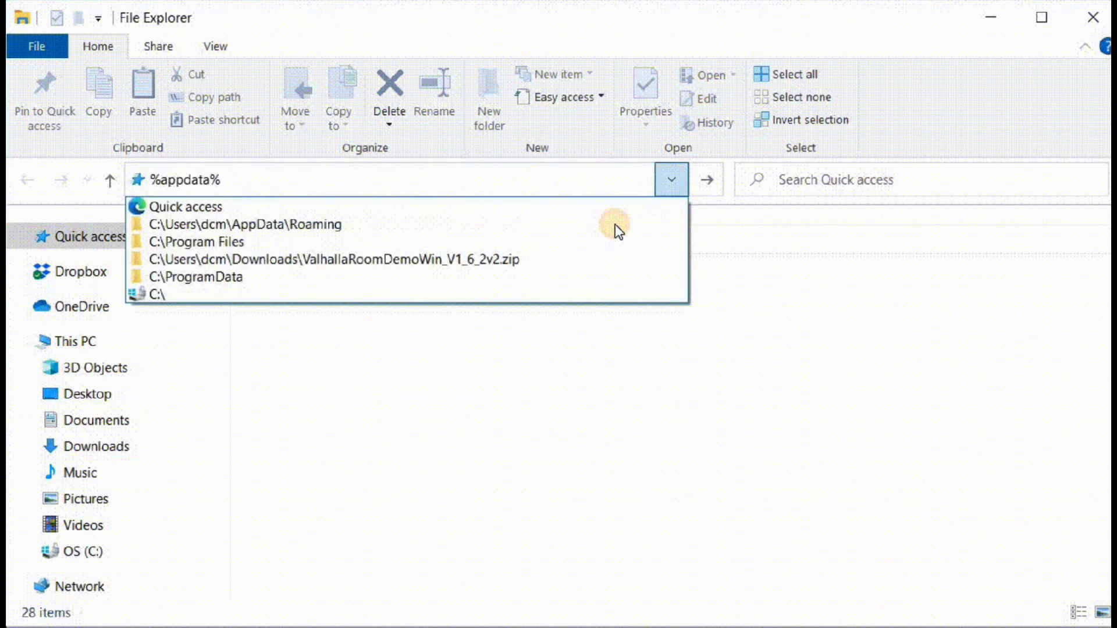
pyautogui.click(235, 223)
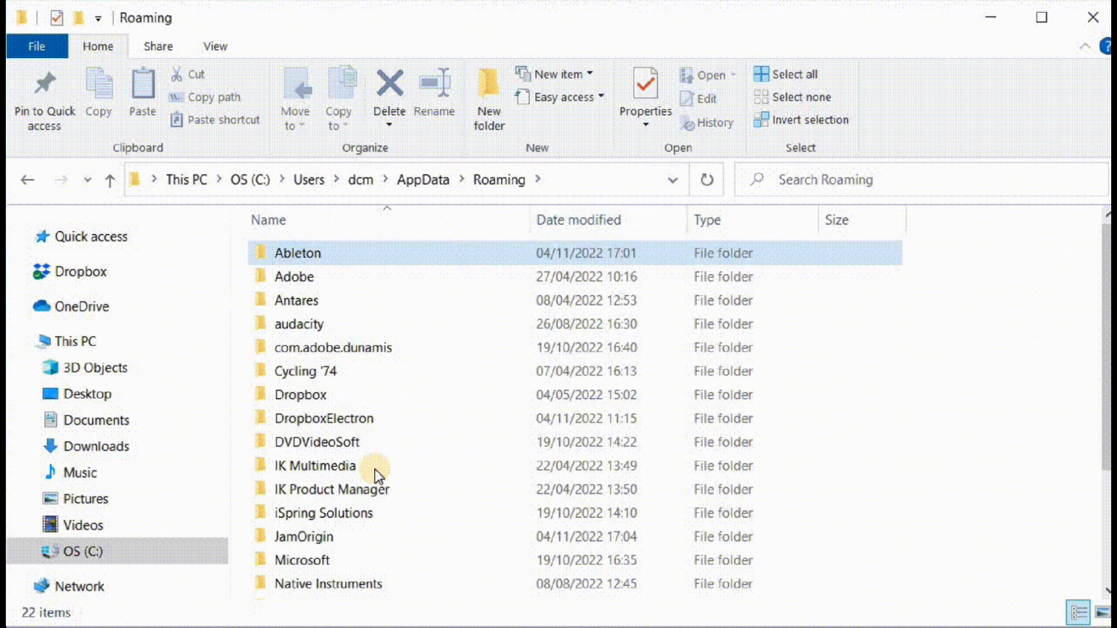
pyautogui.doubleClick(297, 253)
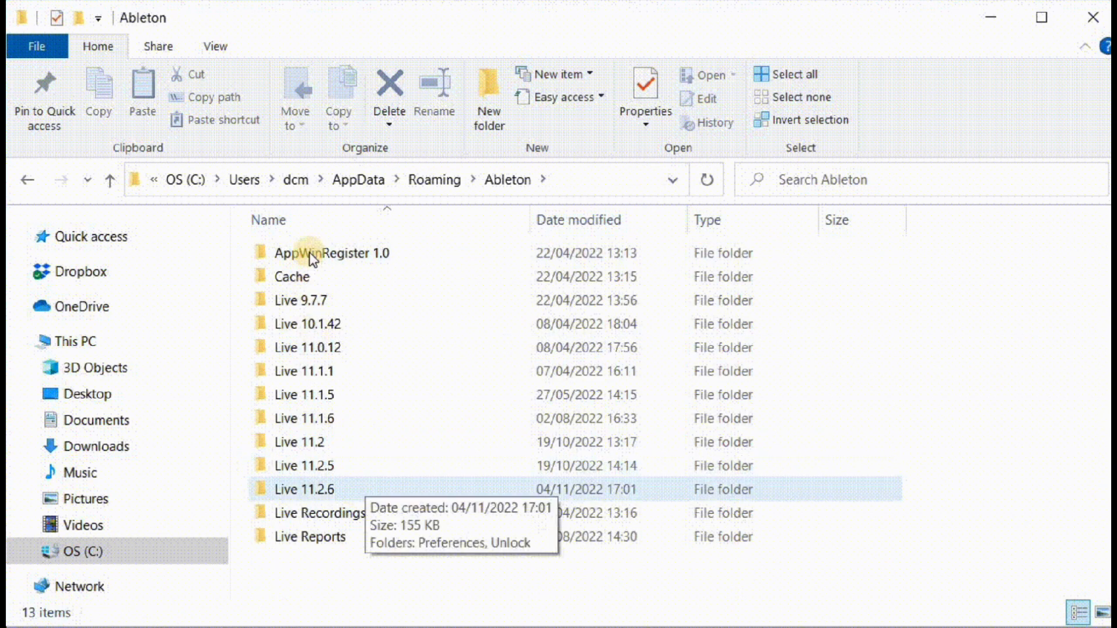
pyautogui.doubleClick(304, 489)
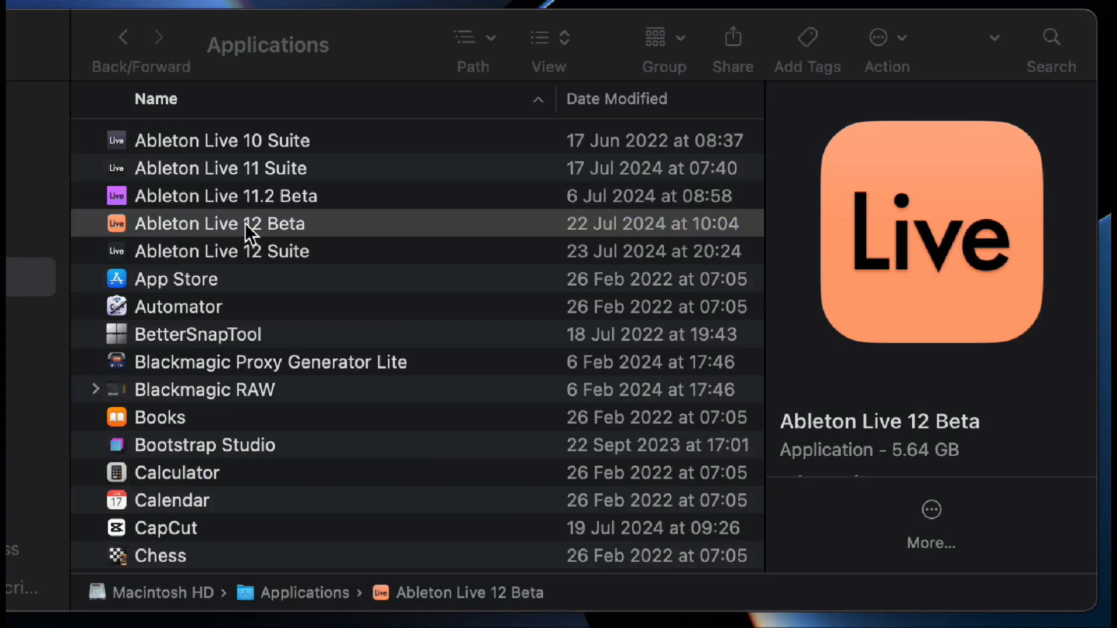
# Launch Ableton Live 12 Beta and show the Tools menu with Reload MIDI Remote Scripts
pyautogui.doubleClick(218, 223)
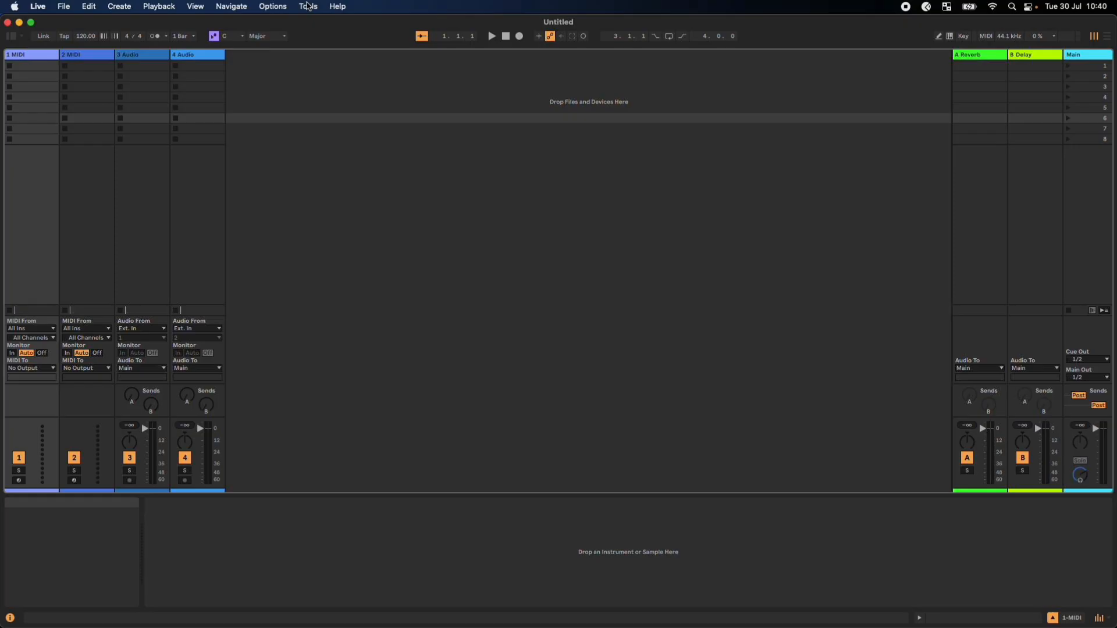
pyautogui.click(308, 6)
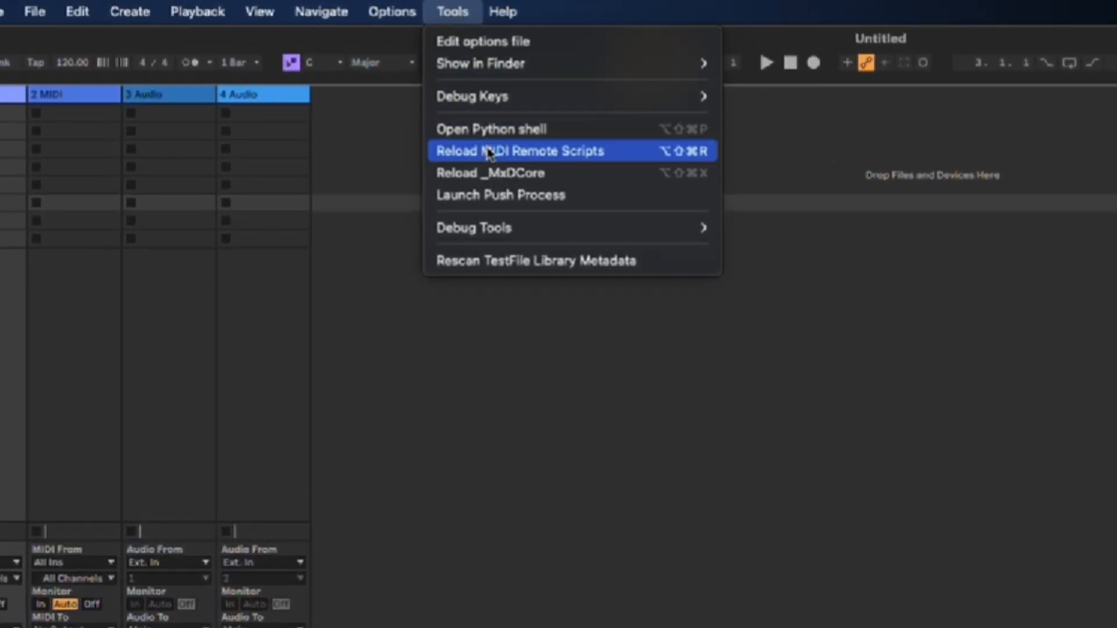
pyautogui.moveTo(484, 158)
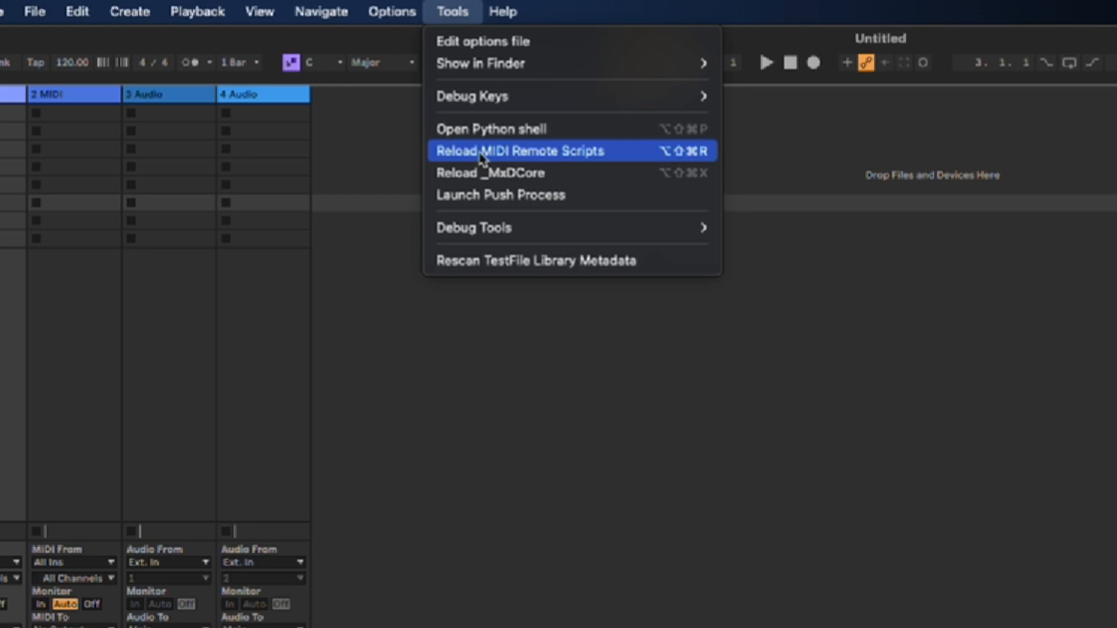
pyautogui.moveTo(711, 162)
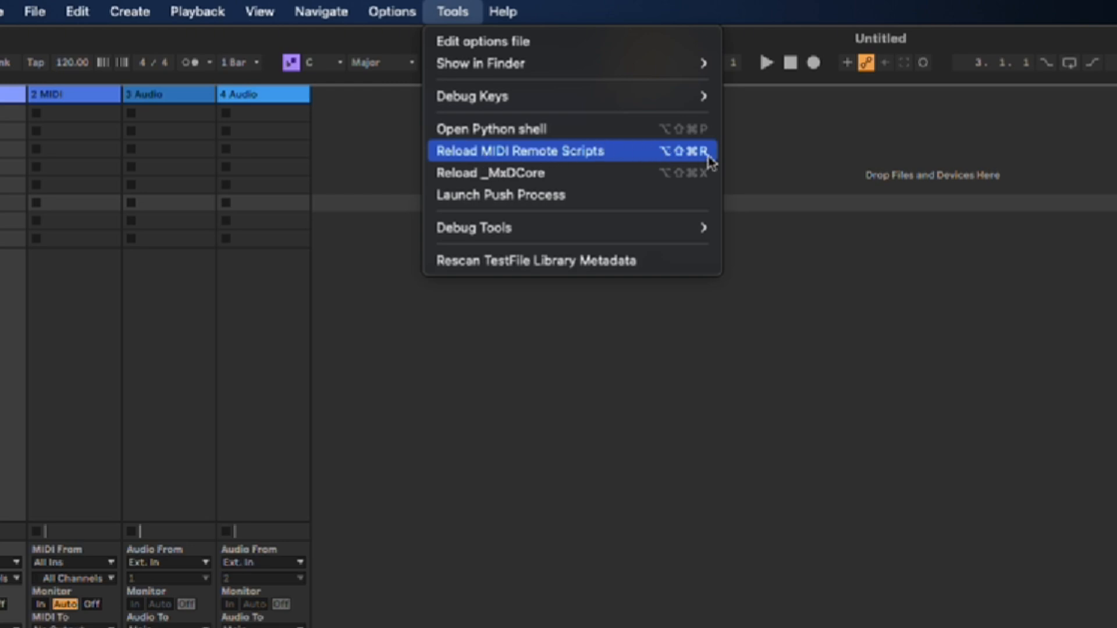